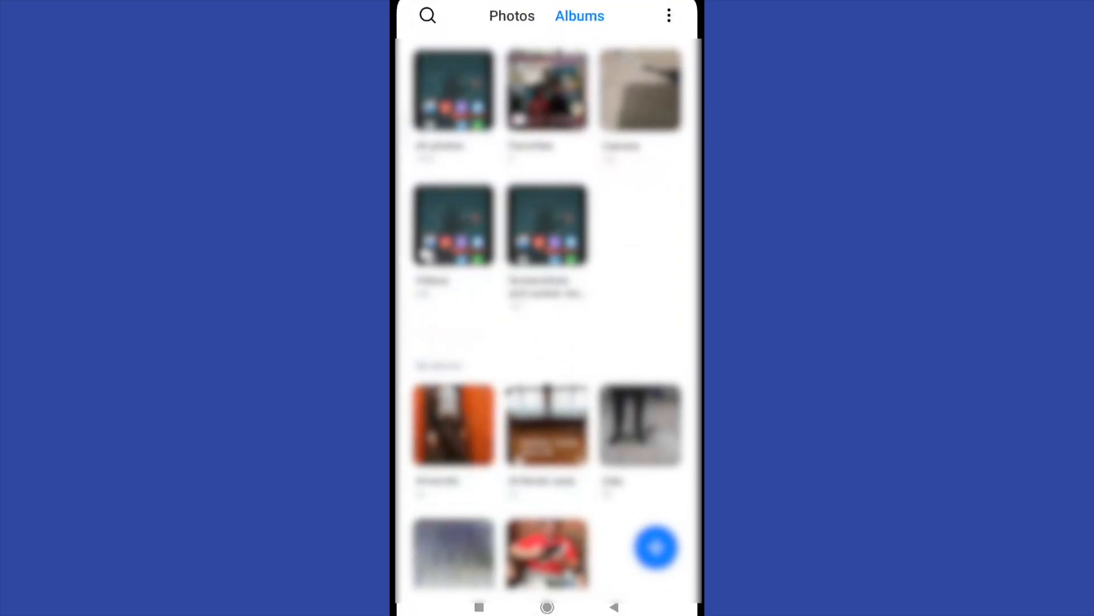
Step: Hide the second album under My albums and confirm, leaving four user albums
click(512, 16)
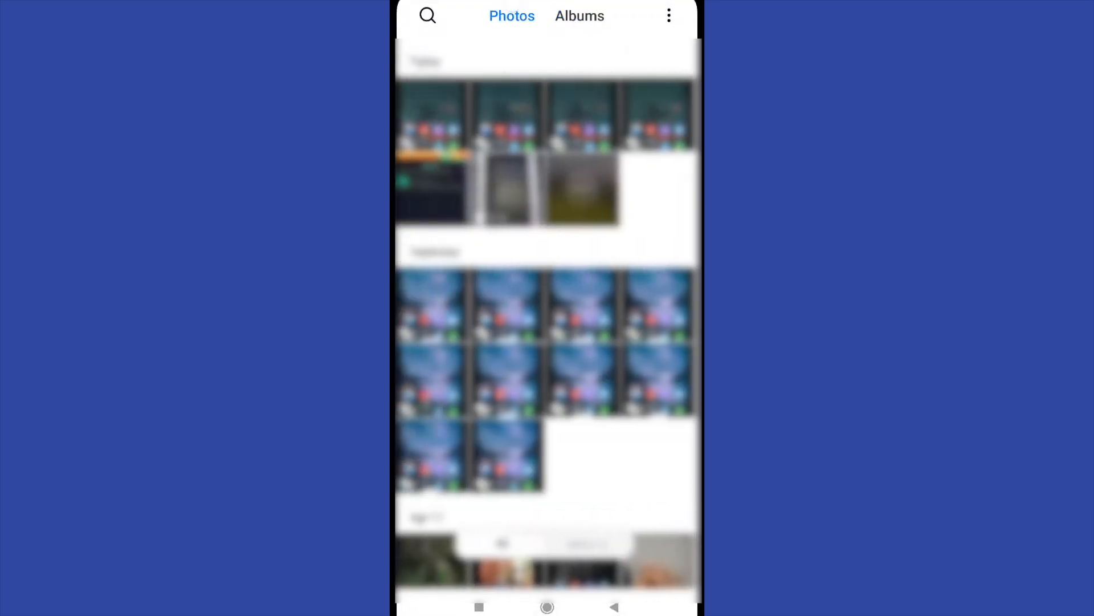
click(579, 16)
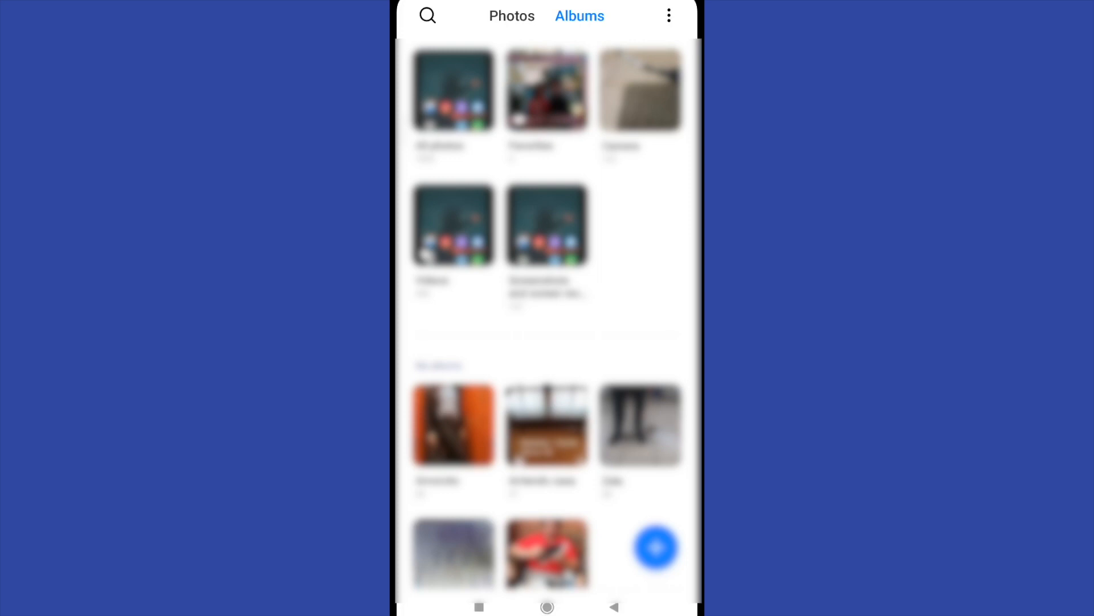
scroll(down, 3)
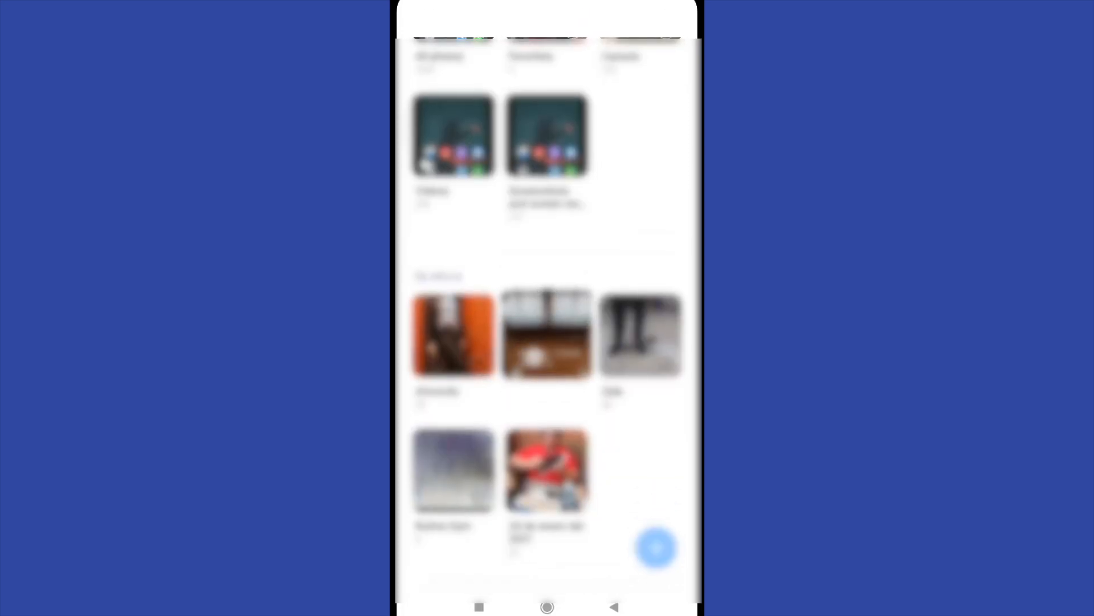
click(547, 335)
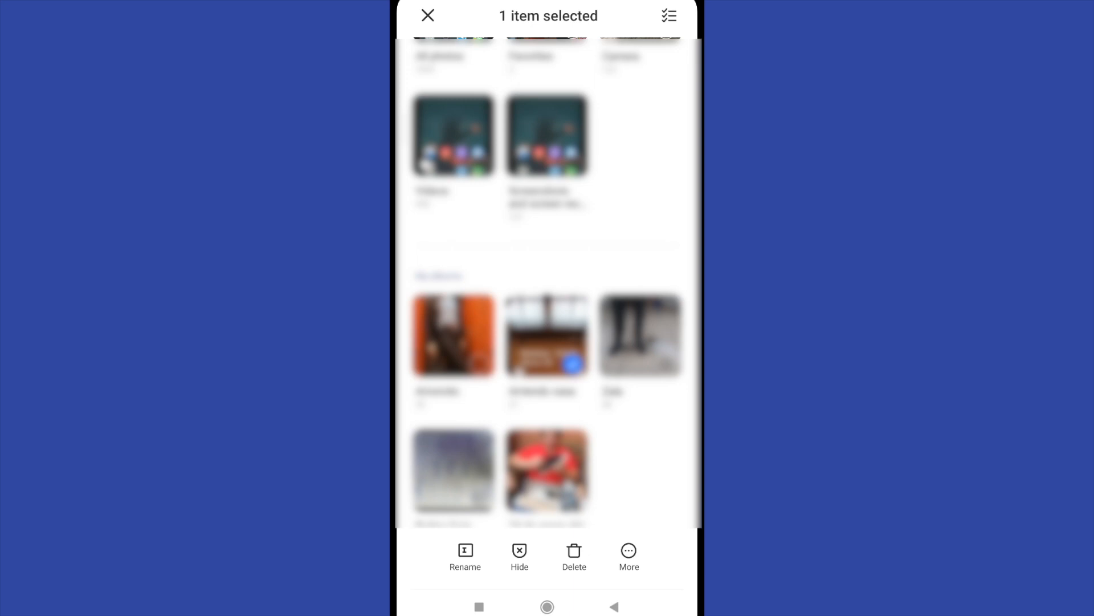
click(519, 555)
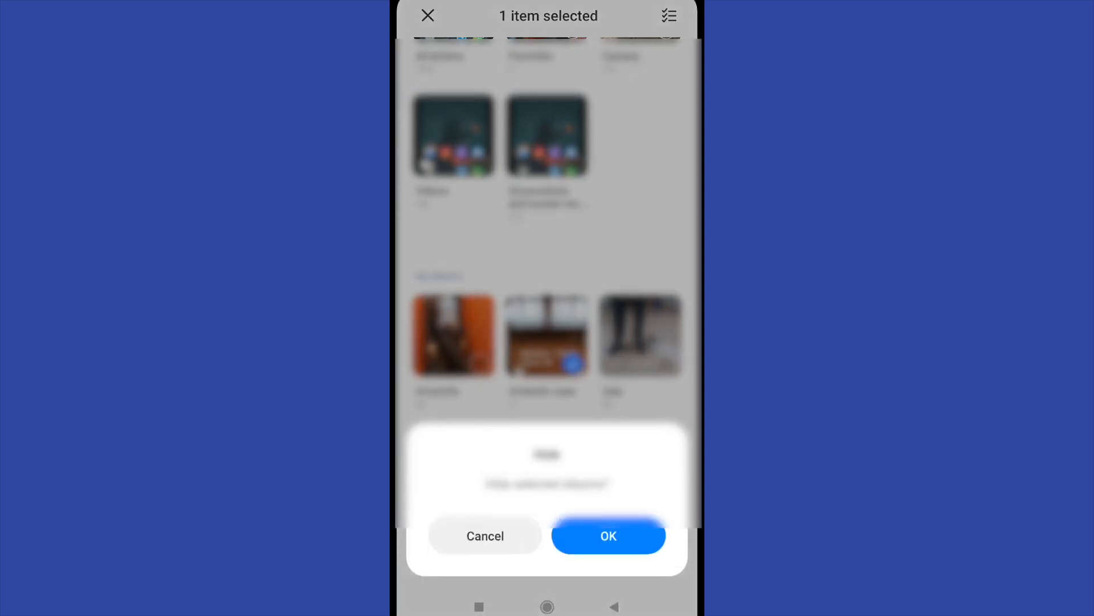
click(608, 535)
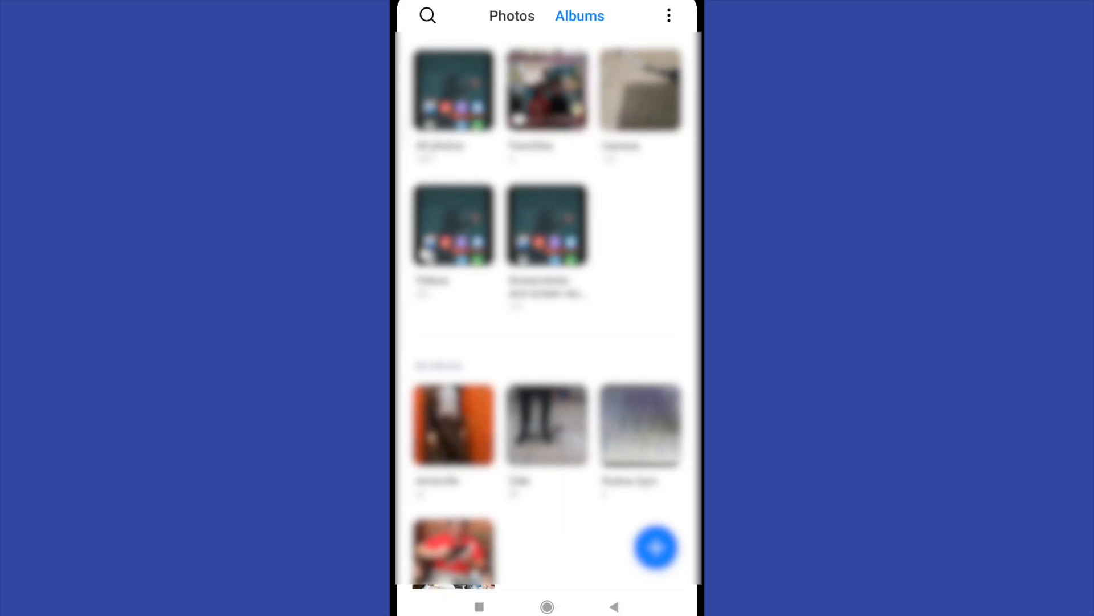
click(668, 16)
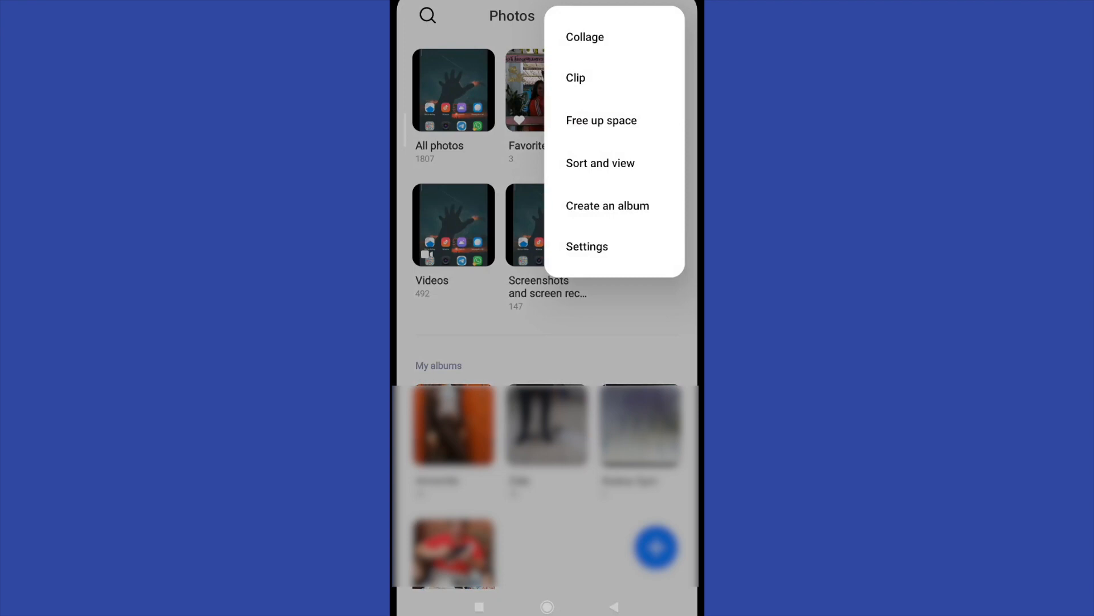
click(587, 246)
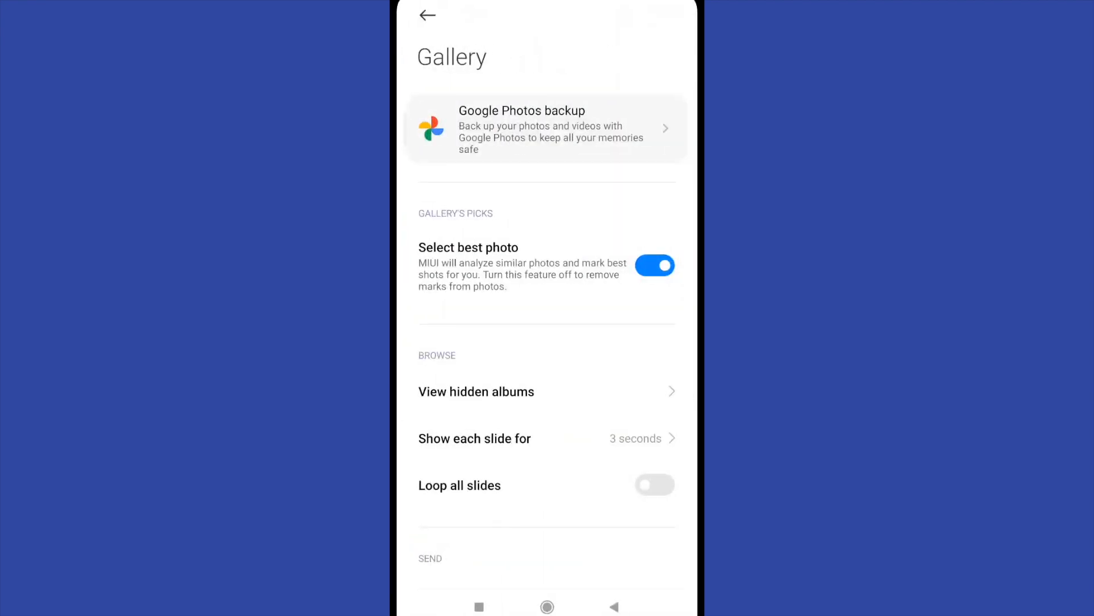
click(476, 391)
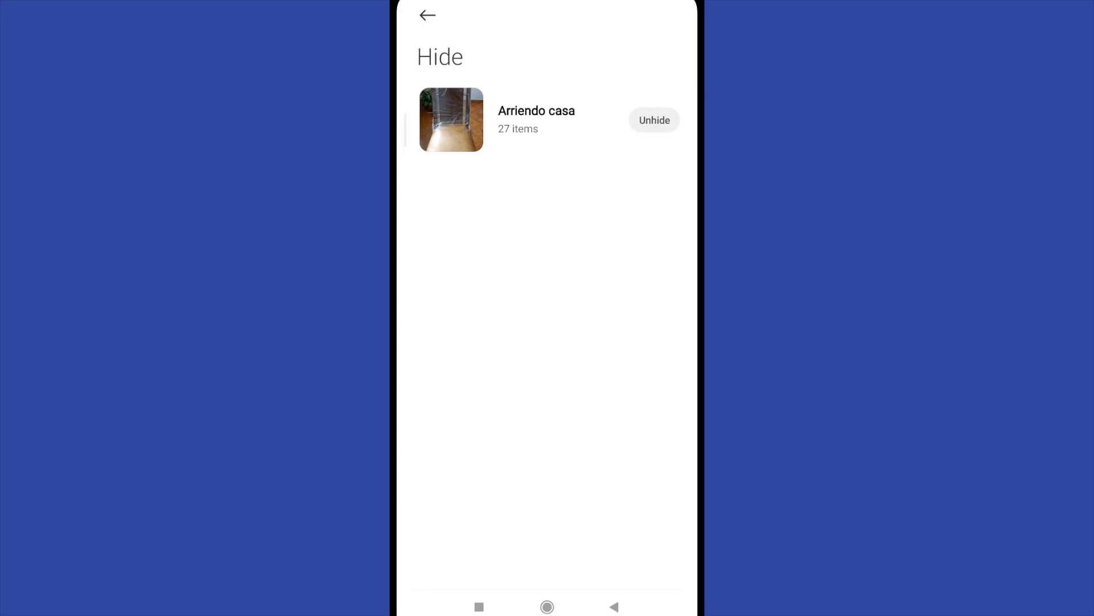
click(429, 16)
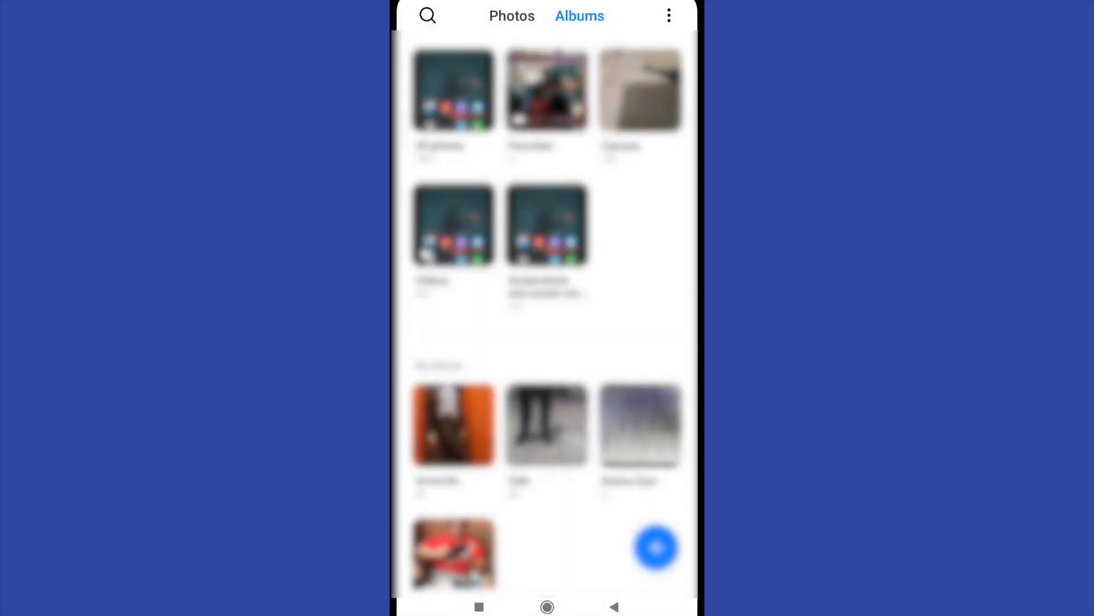
Step: Move the April 19, 2023 photo to the private album via More > Add to album, then return to Albums
click(511, 16)
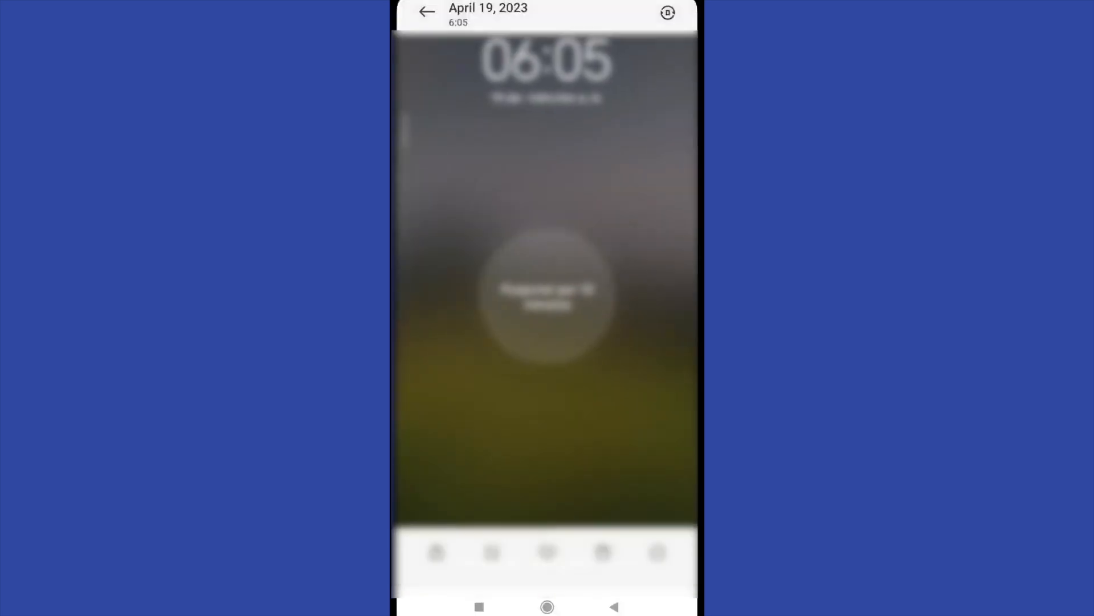
click(659, 552)
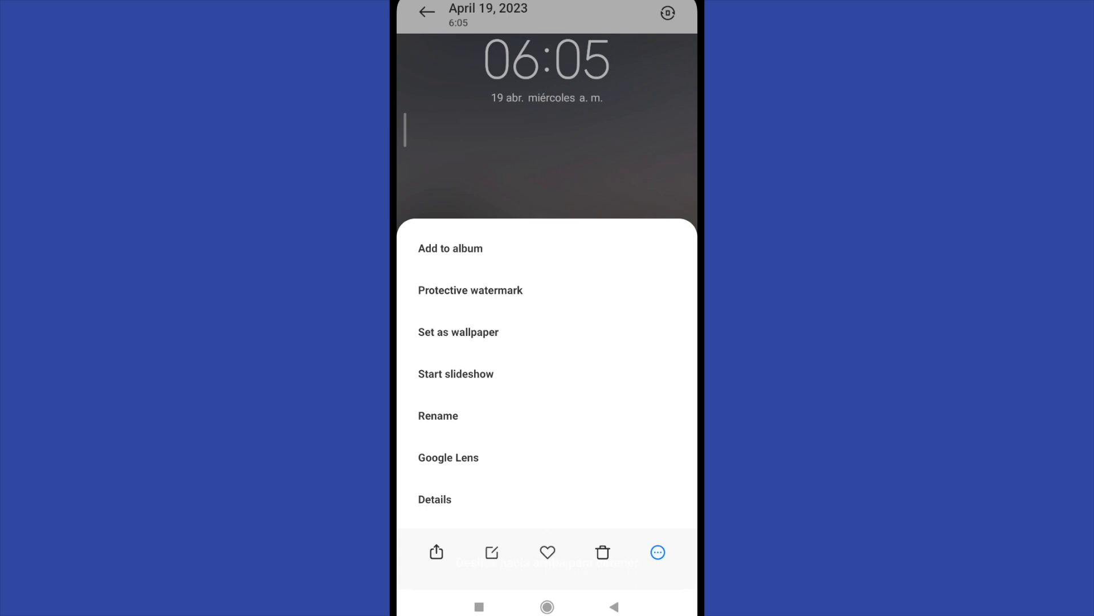
click(450, 248)
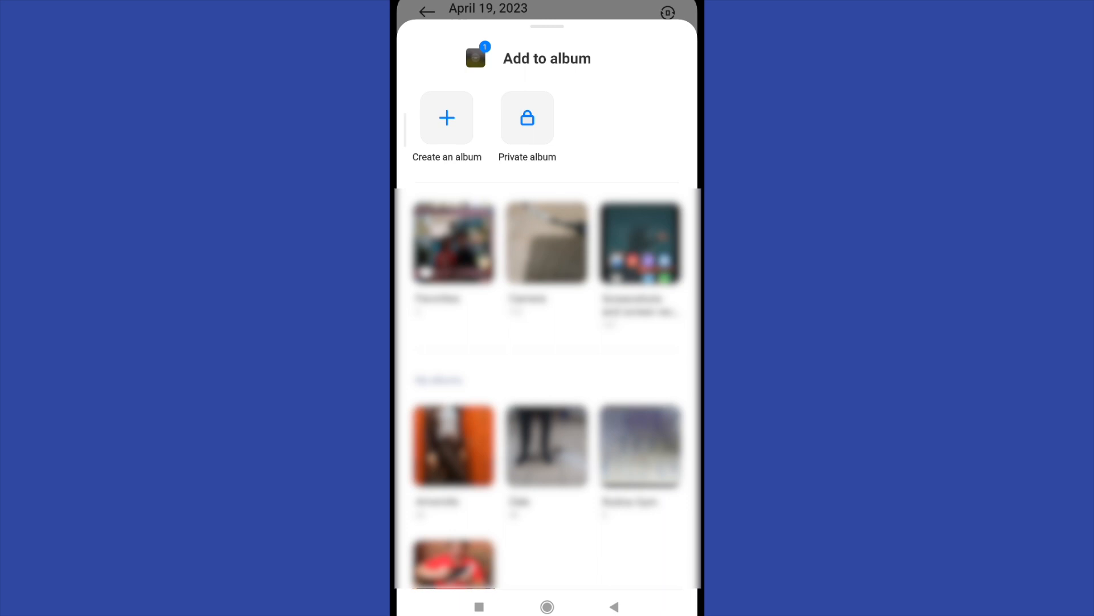
click(527, 118)
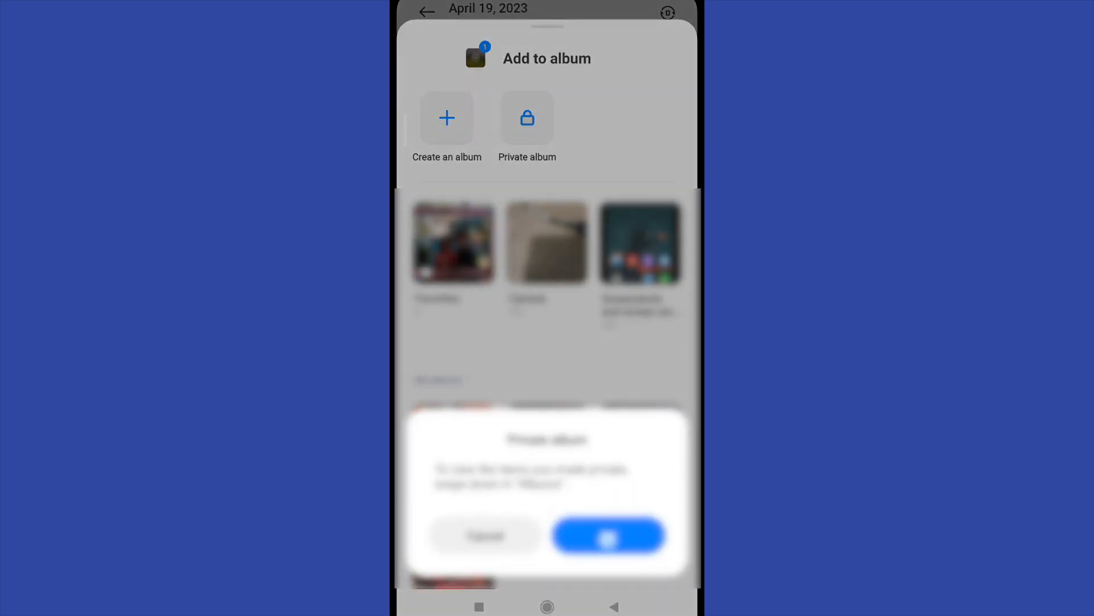
click(608, 535)
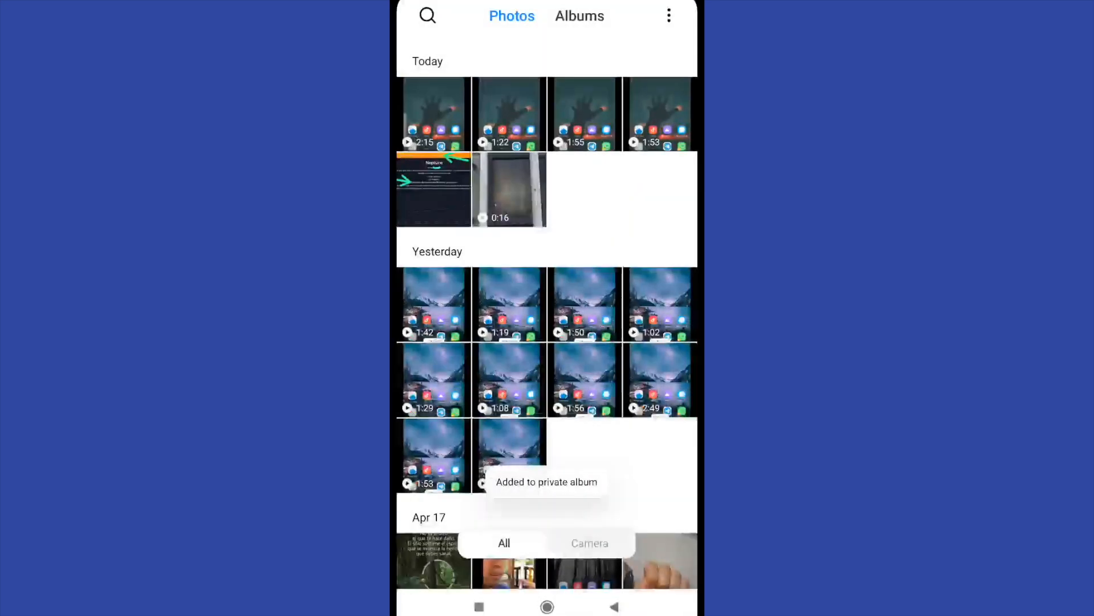
click(579, 16)
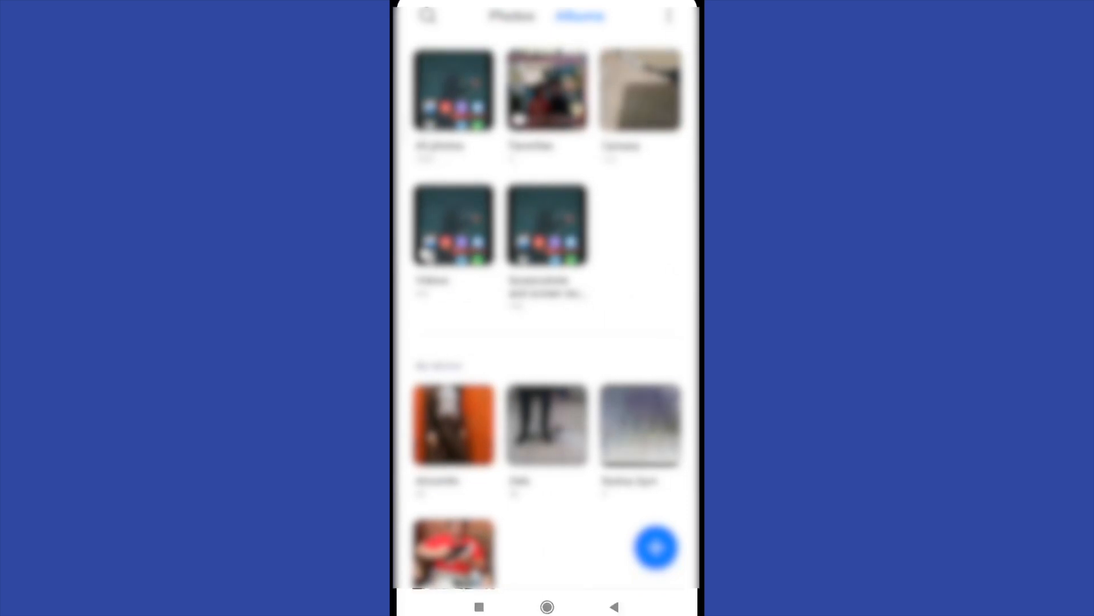
scroll(down, 3)
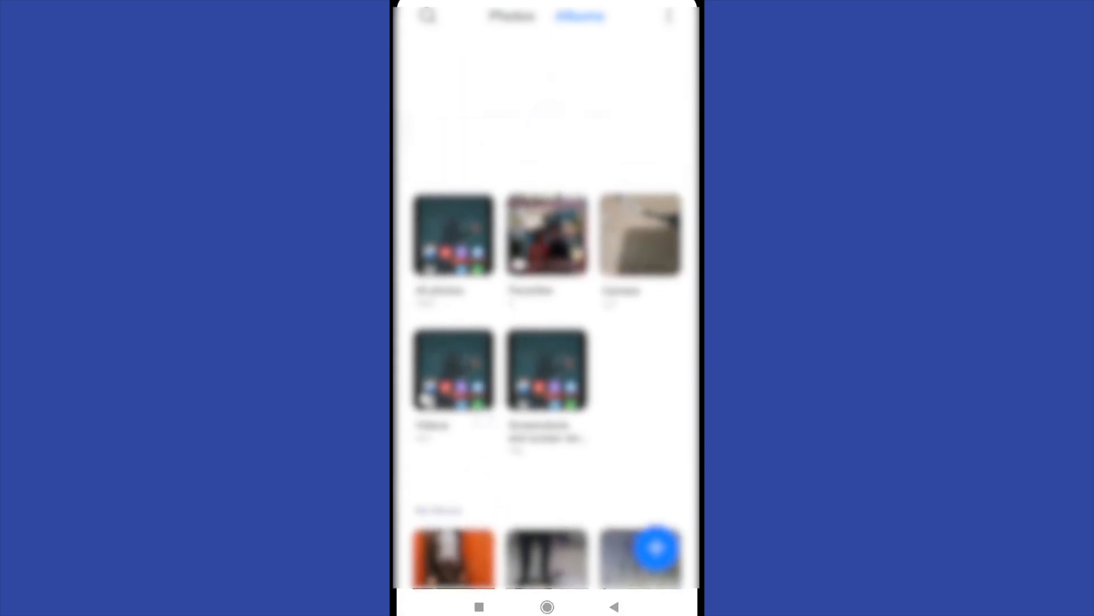